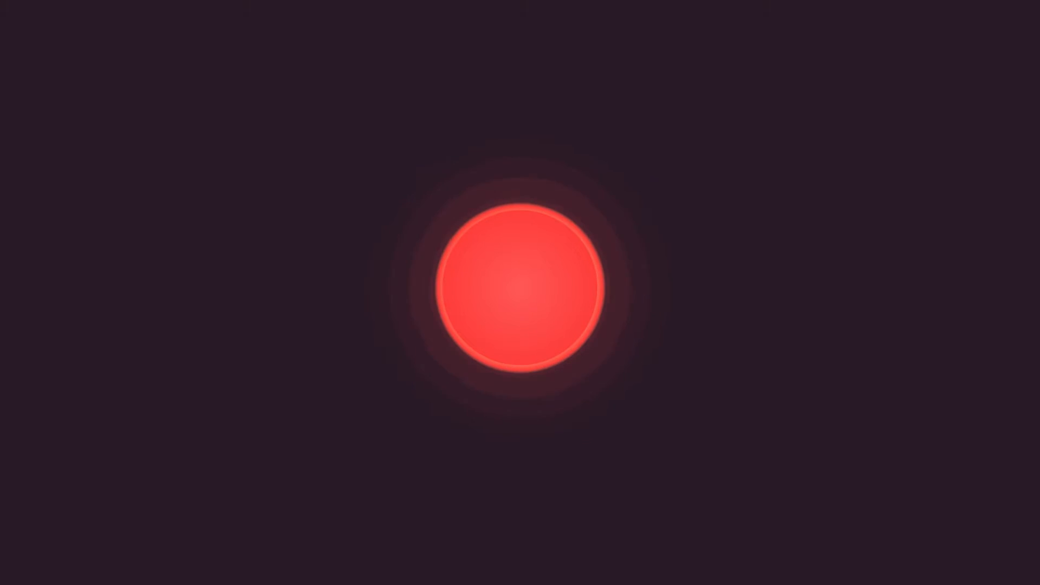
pyautogui.click(520, 289)
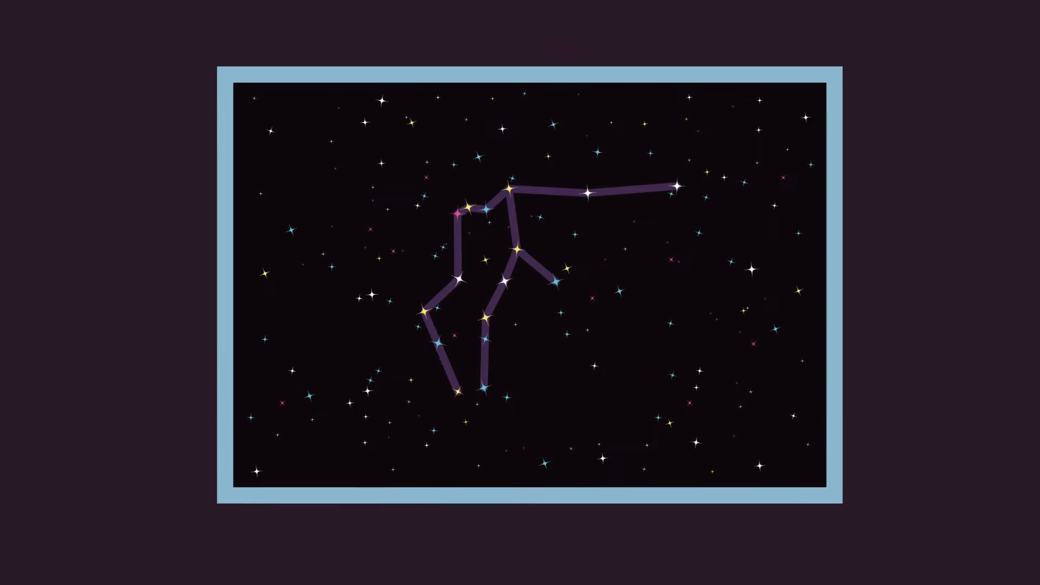